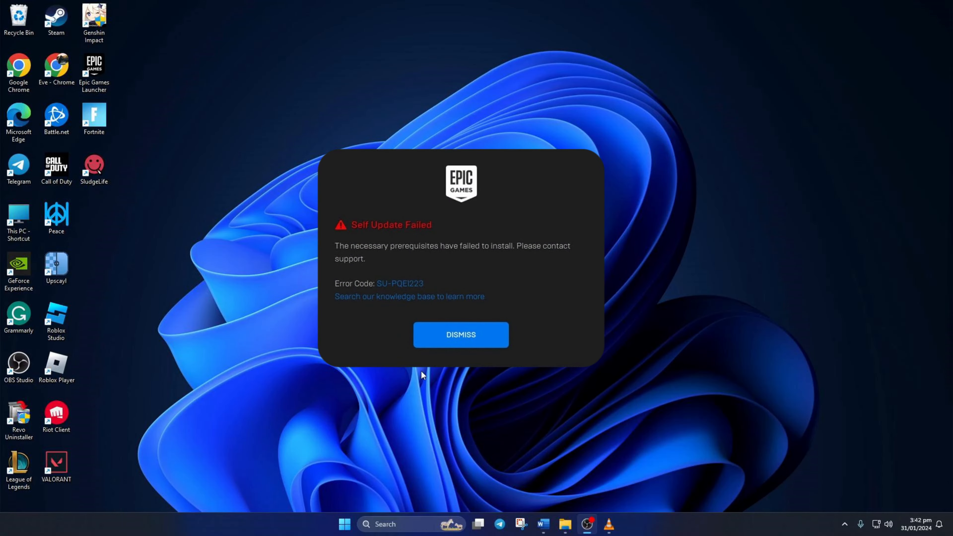
# Dismiss the Self Update Failed dialog and bring up Windows search
pyautogui.click(460, 335)
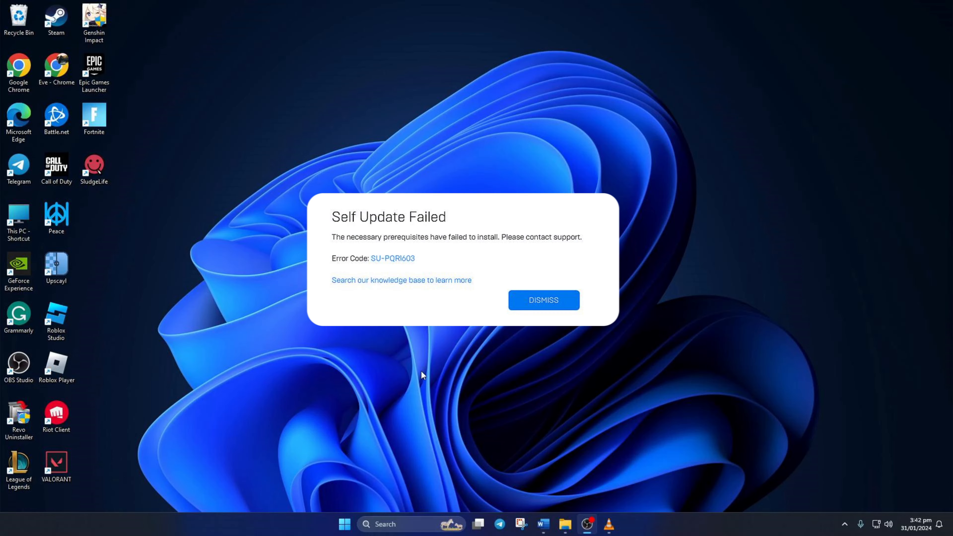
pyautogui.click(543, 300)
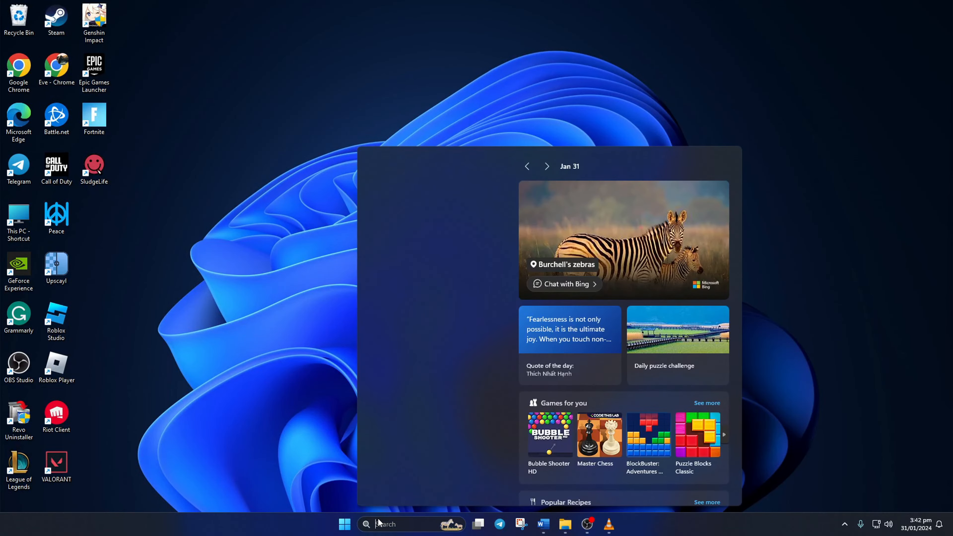
# Find Command Prompt via 'cmd' and run it as administrator
pyautogui.write('cmd')
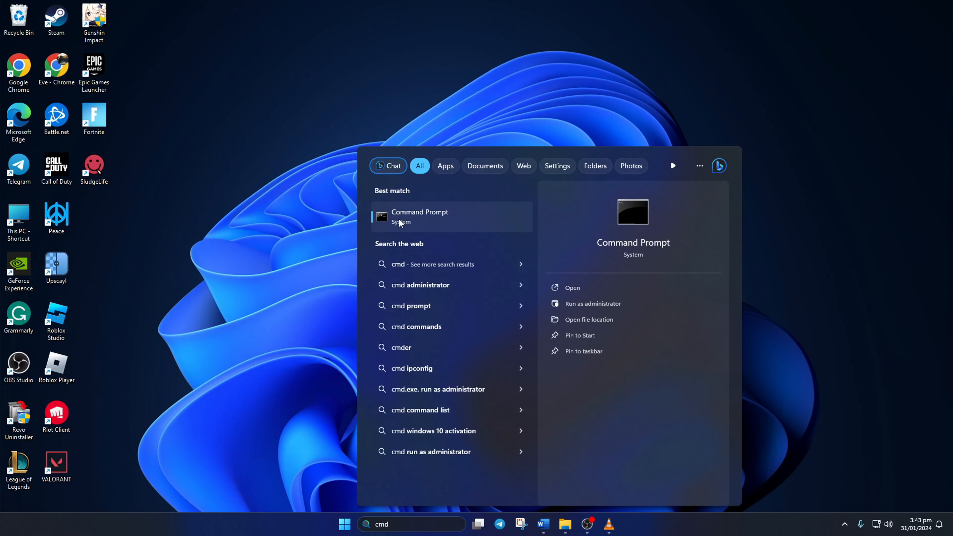
pyautogui.rightClick(420, 216)
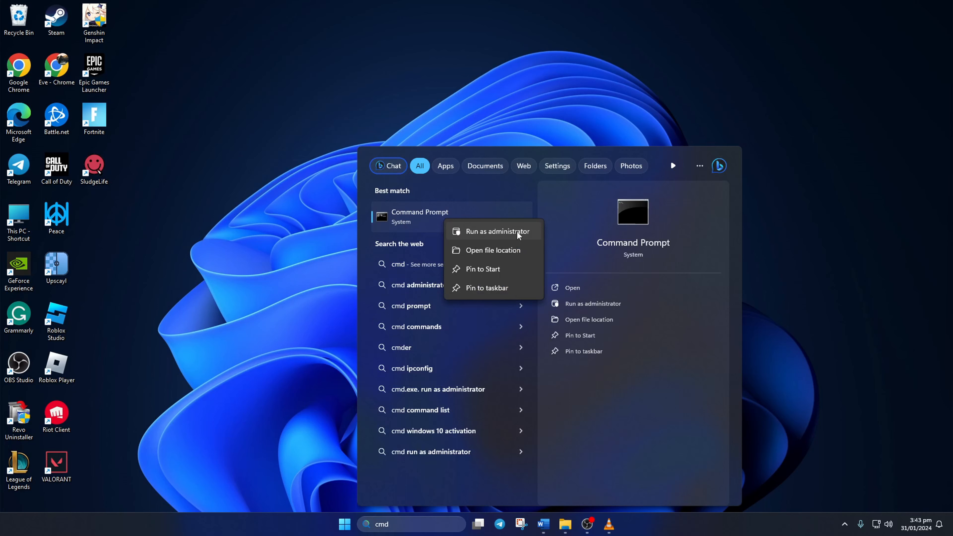
pyautogui.click(485, 231)
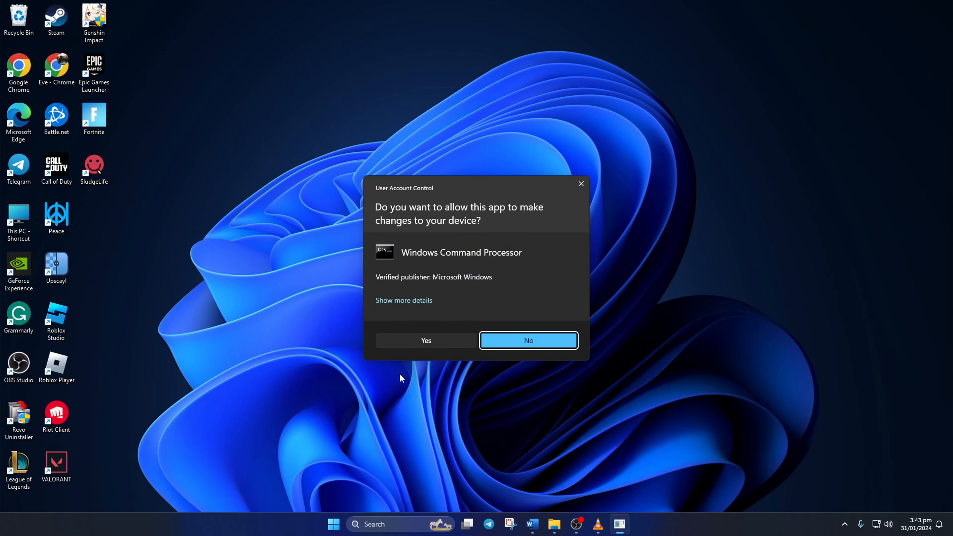
# Allow the elevated prompt and reset Winsock with netsh winsock reset
pyautogui.click(426, 341)
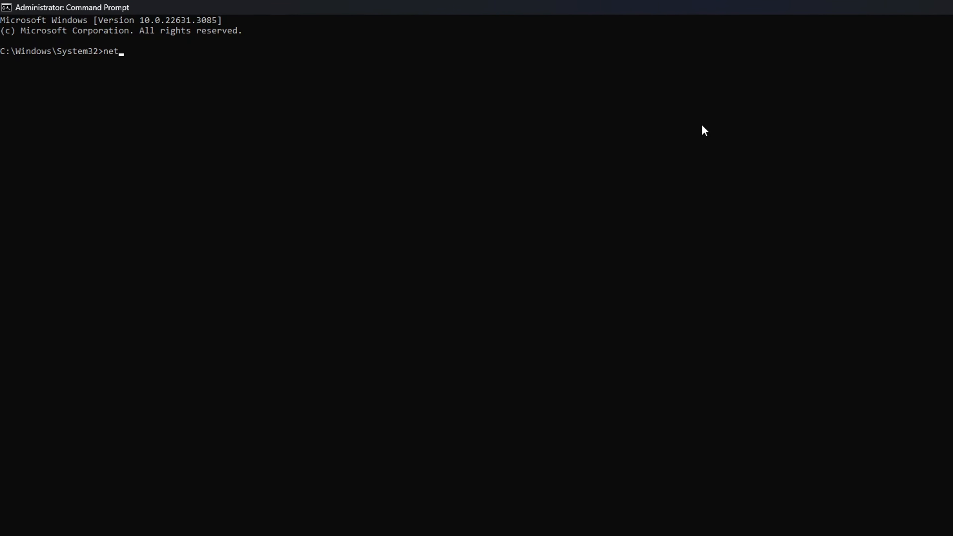
pyautogui.write('sh winsock reset')
pyautogui.write('ipconfig /flus')
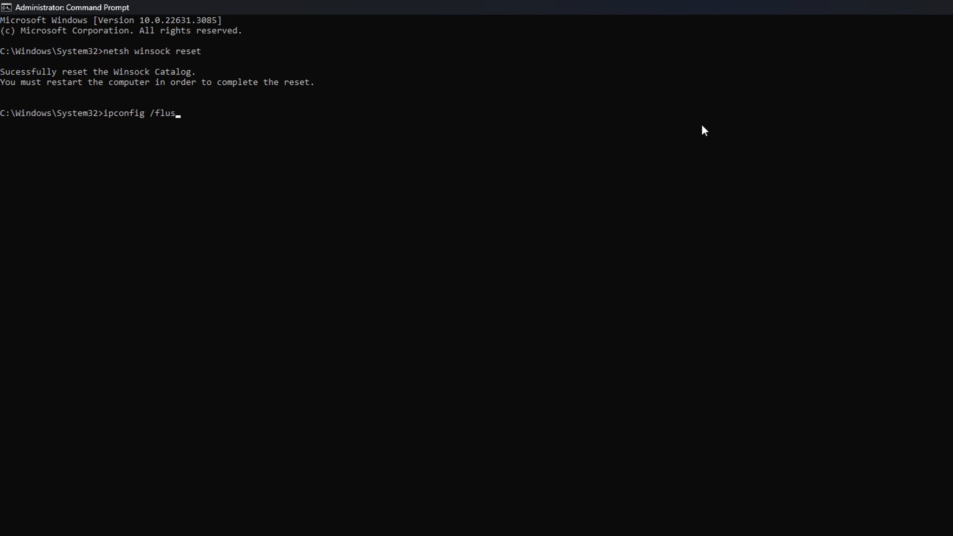
pyautogui.press('Enter')
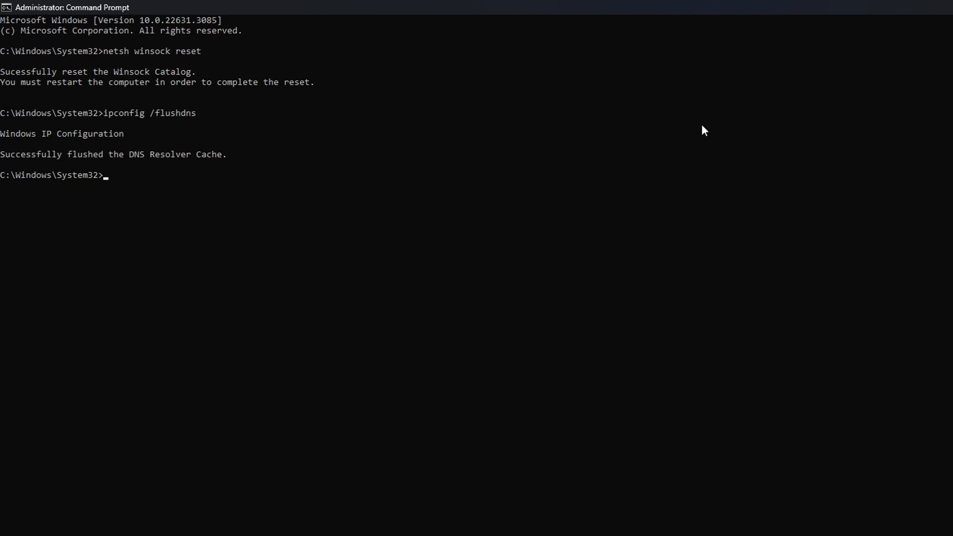
# Flush DNS, release and renew the IP, and reset the IP stack with netsh int ip reset
pyautogui.write('ipconfig /release')
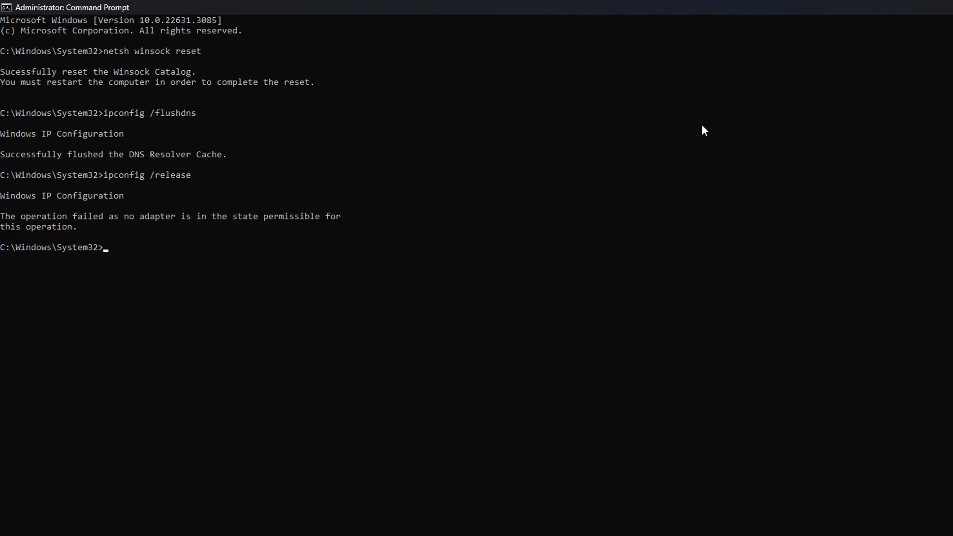
pyautogui.write('ipc')
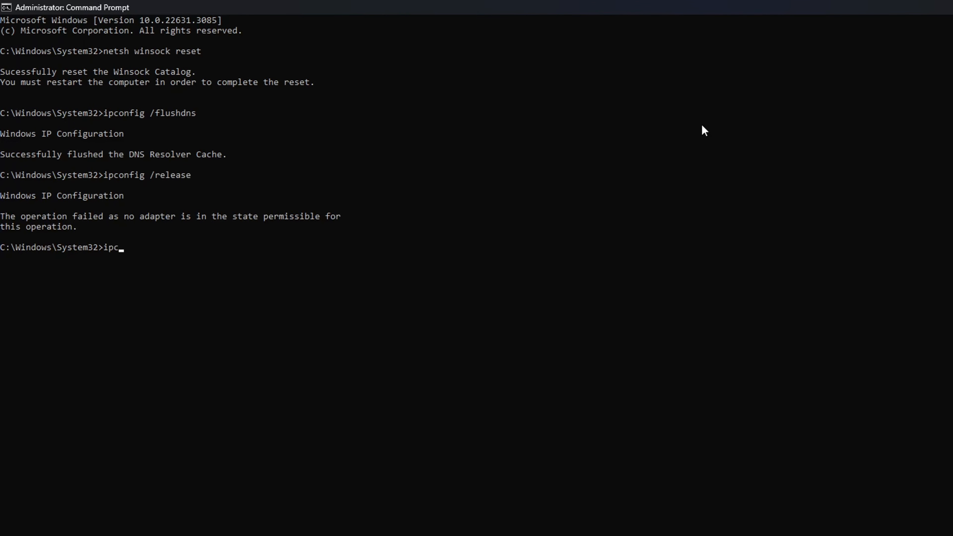
pyautogui.write('onfig /renew')
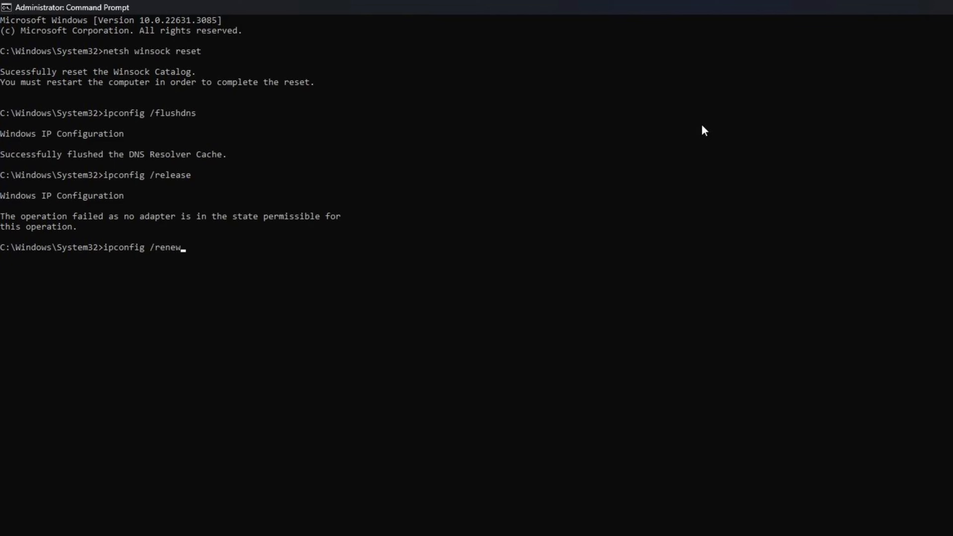
pyautogui.press('enter')
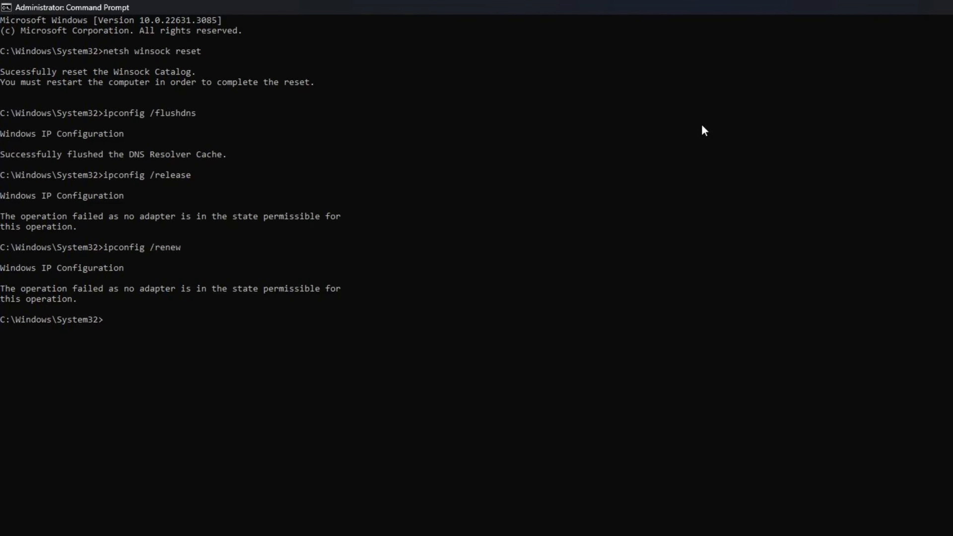
pyautogui.write('netsh int ip reset')
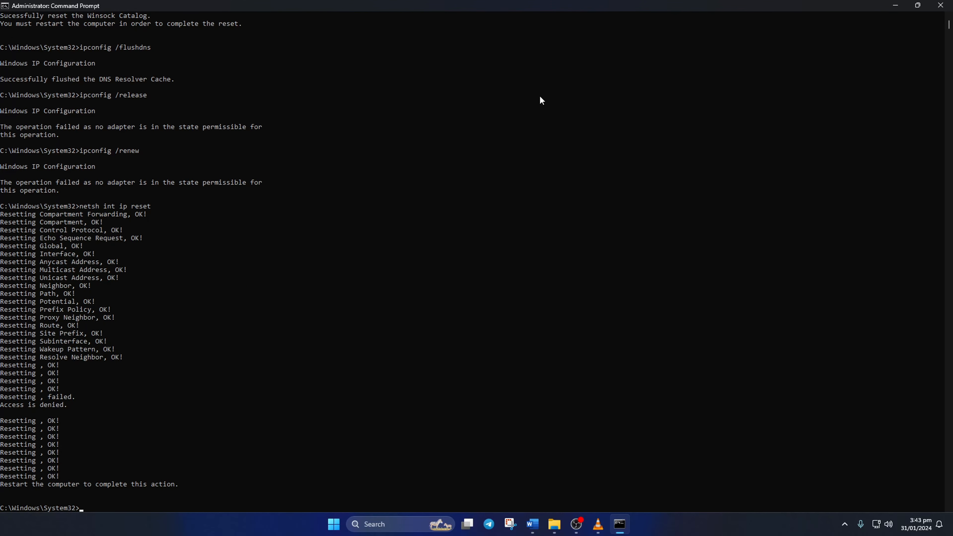
pyautogui.moveTo(449, 366)
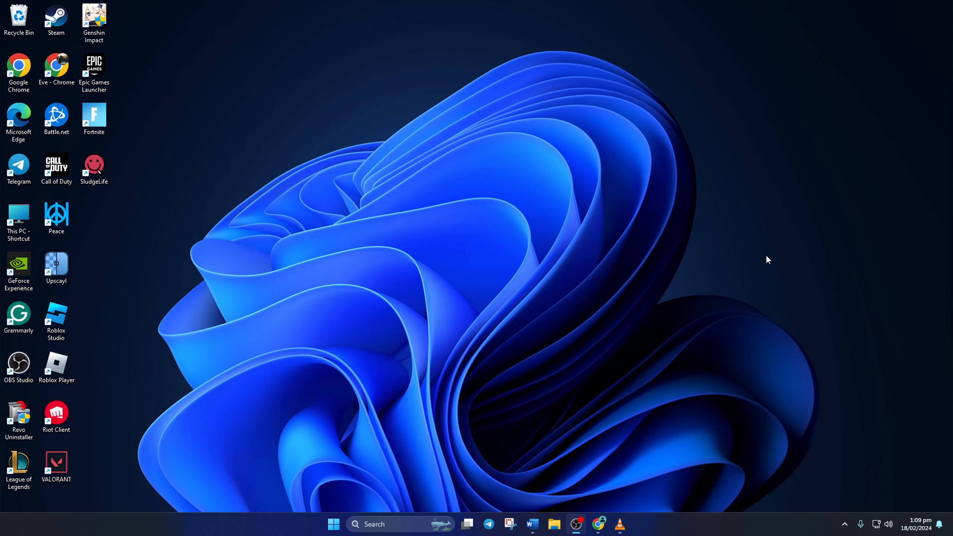
pyautogui.moveTo(774, 269)
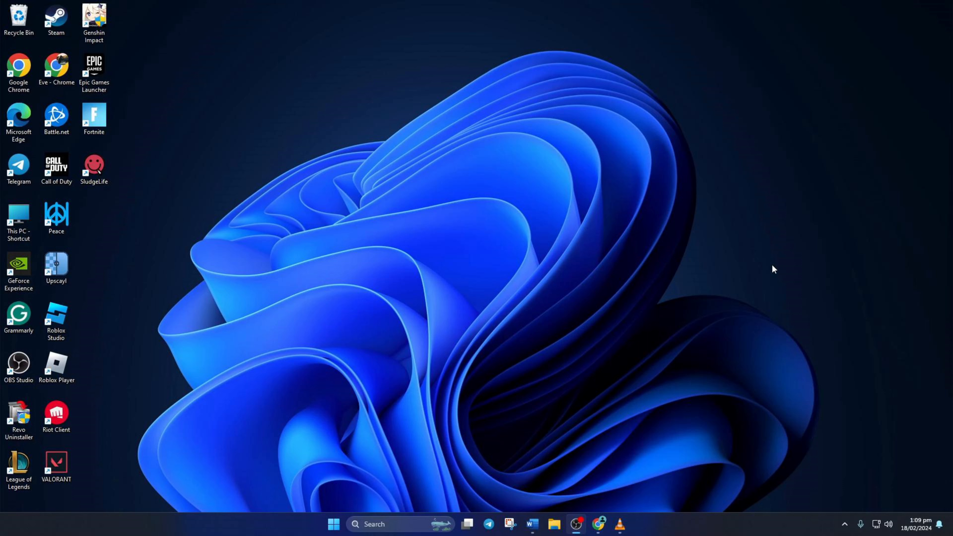
pyautogui.moveTo(845, 534)
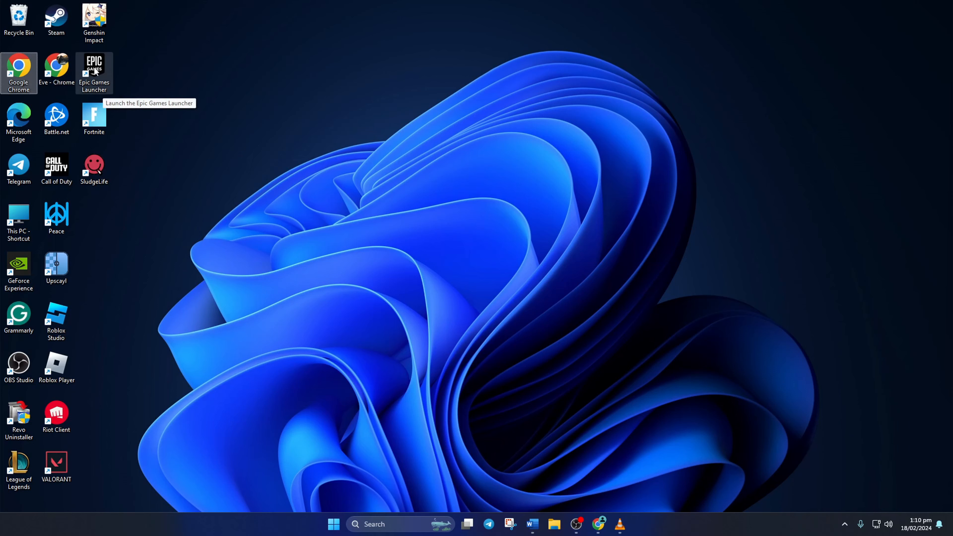
# Append -SkipBuildPatchPrereq to the Epic Games Launcher shortcut target and save it
pyautogui.rightClick(94, 71)
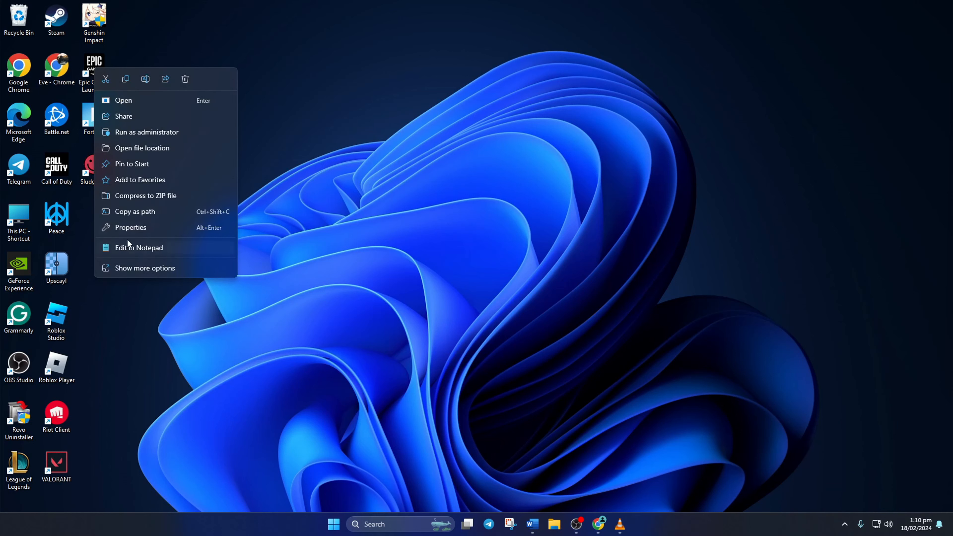
pyautogui.click(130, 227)
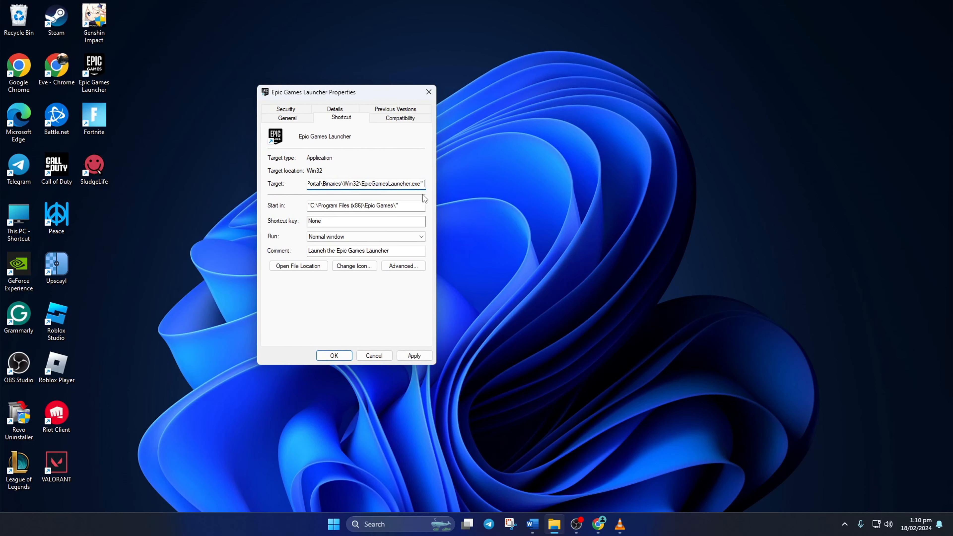
pyautogui.write('-SkipBuildPatchPrereq')
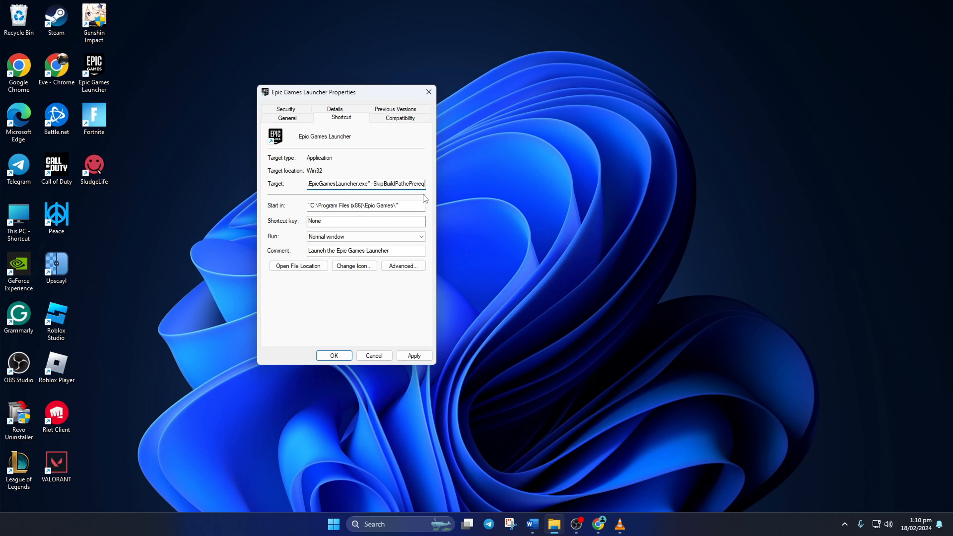
pyautogui.doubleClick(396, 183)
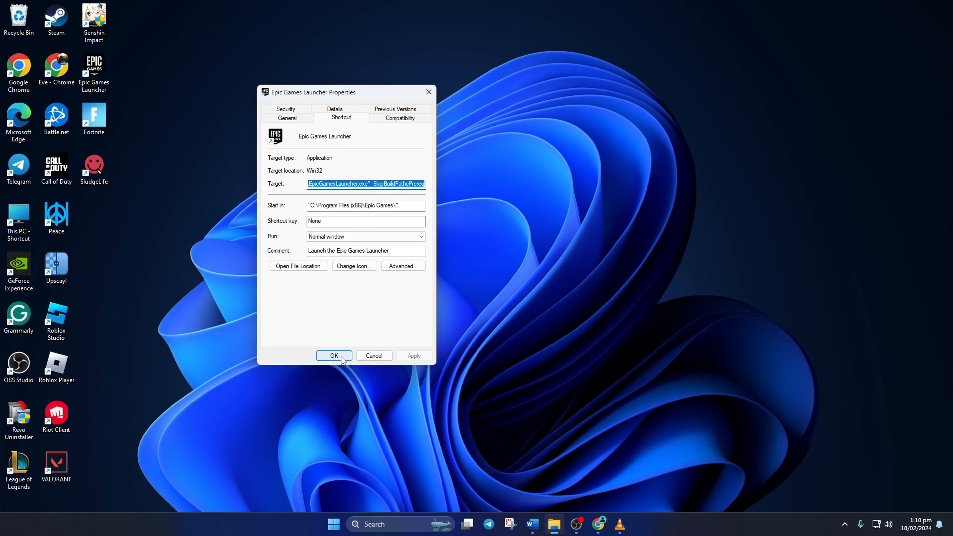
pyautogui.click(333, 356)
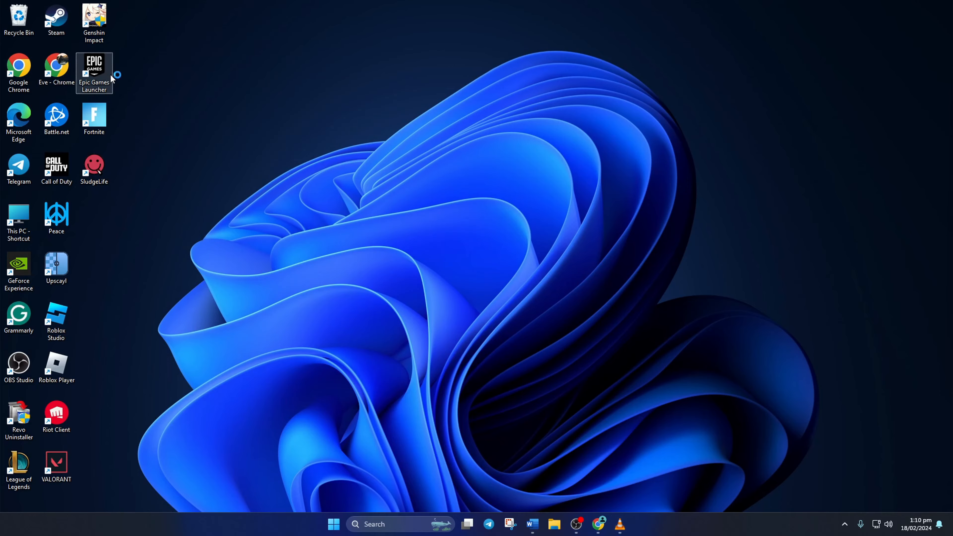
pyautogui.doubleClick(94, 73)
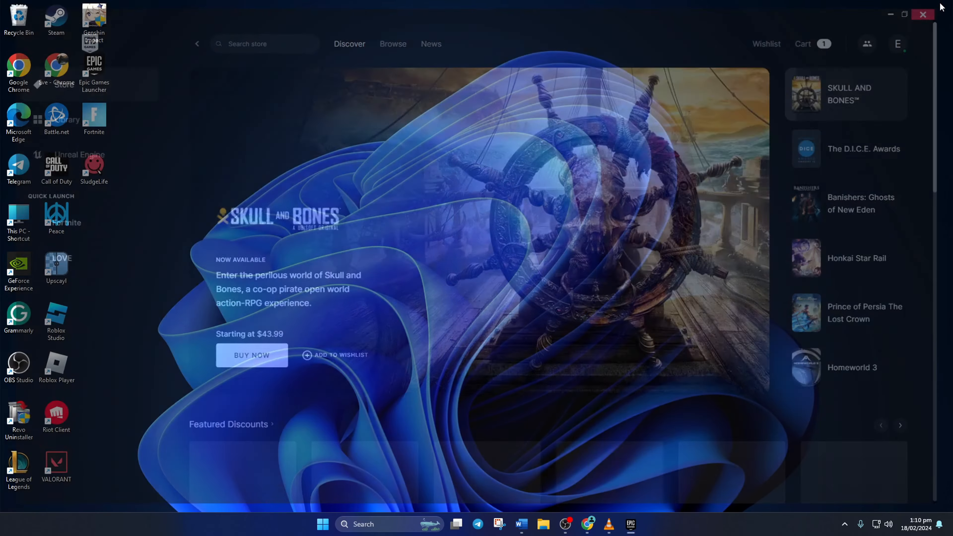
pyautogui.click(923, 14)
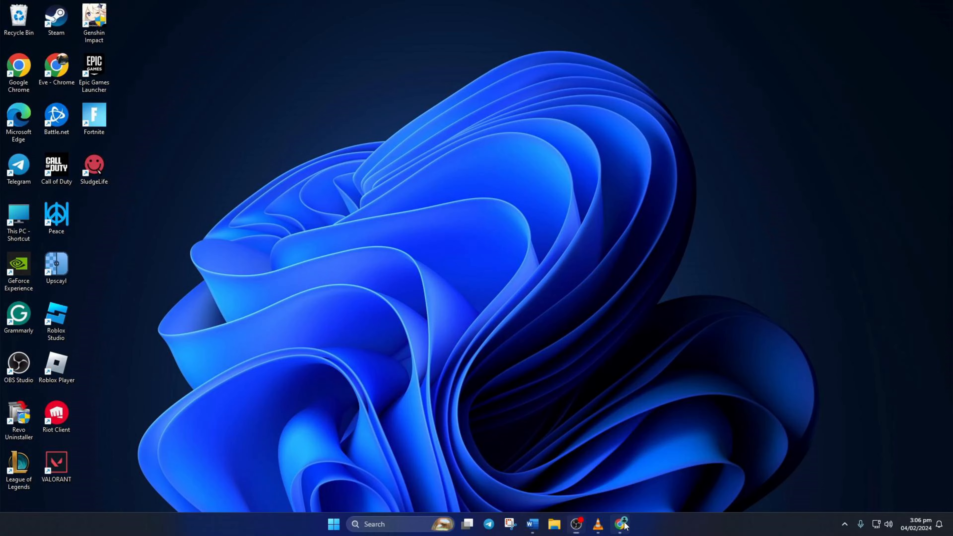
# In Chrome, download the X64 vc_redist package from Microsoft's Visual C++ Redistributable page
pyautogui.click(621, 525)
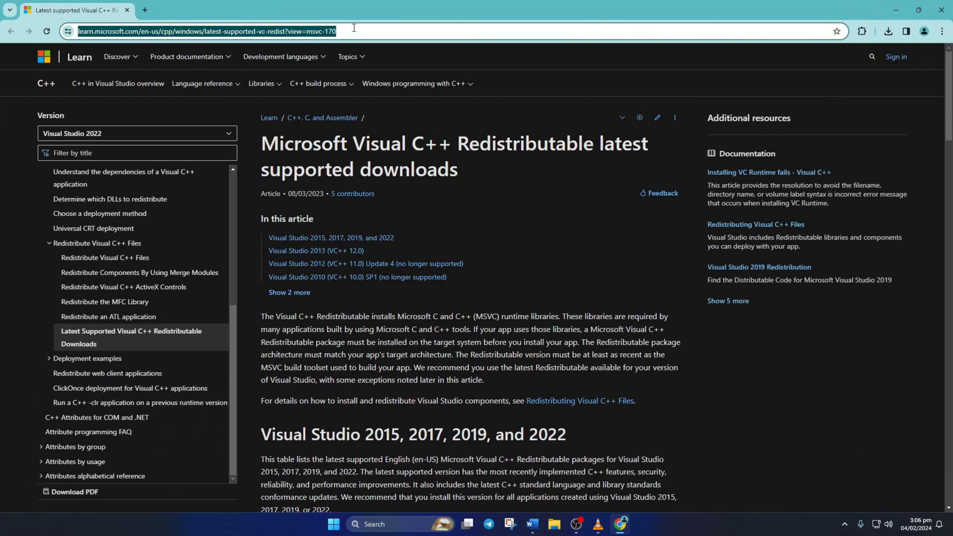
pyautogui.scroll(-3)
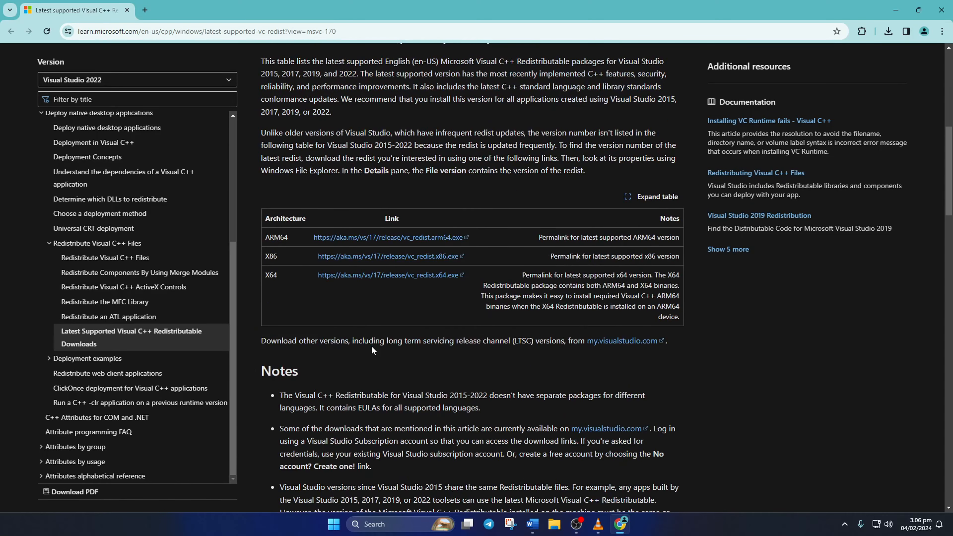
pyautogui.scroll(-3)
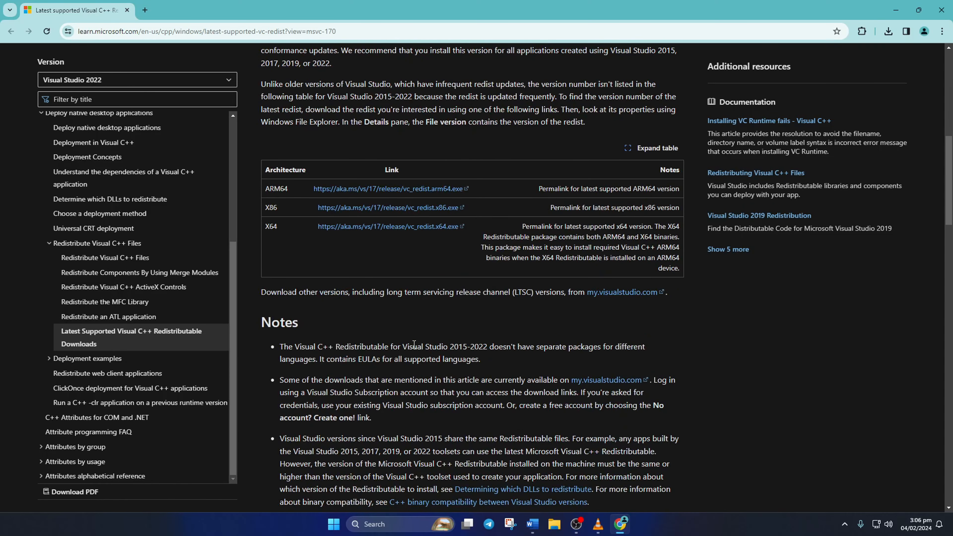
pyautogui.moveTo(389, 227)
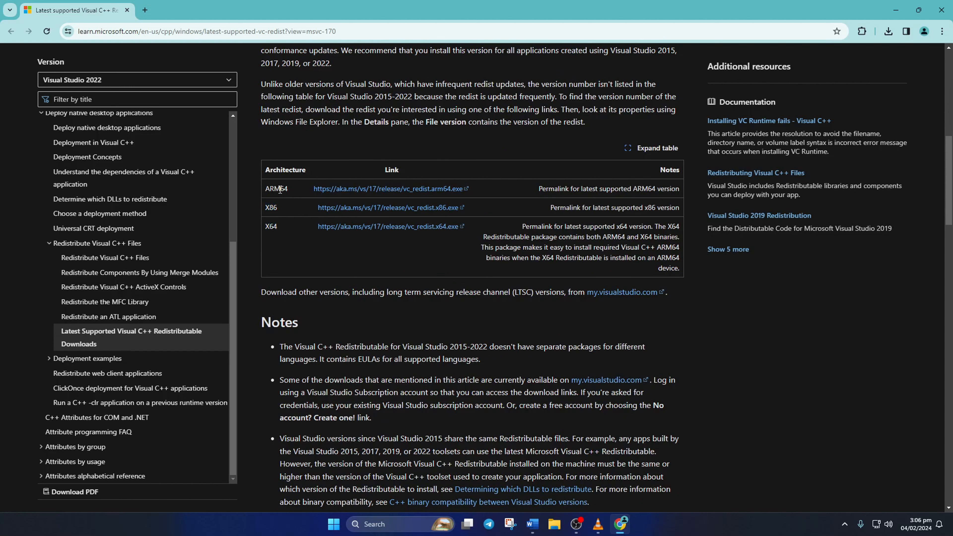
pyautogui.moveTo(391, 226)
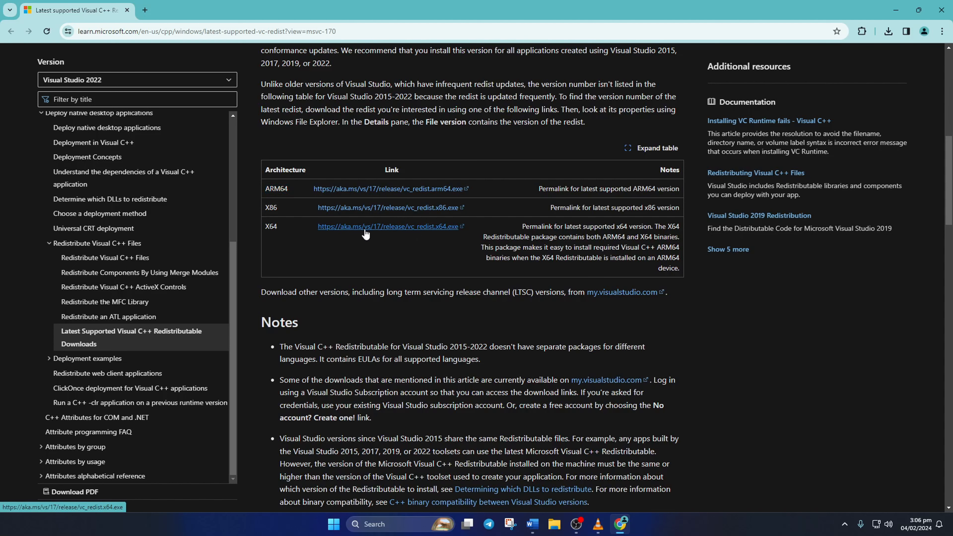
pyautogui.click(388, 226)
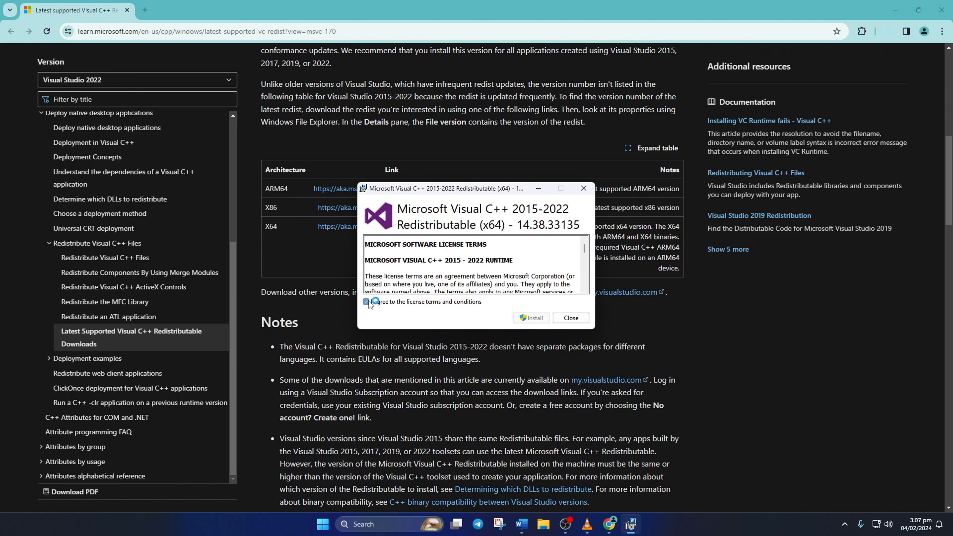
# Accept the licence terms and install the 2015-2022 x64 Visual C++ runtime
pyautogui.click(530, 318)
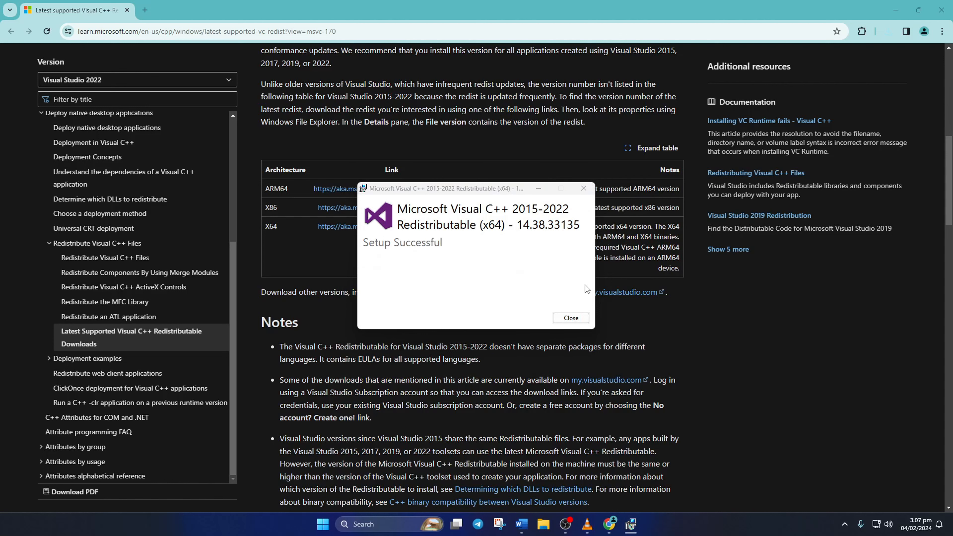
pyautogui.moveTo(571, 318)
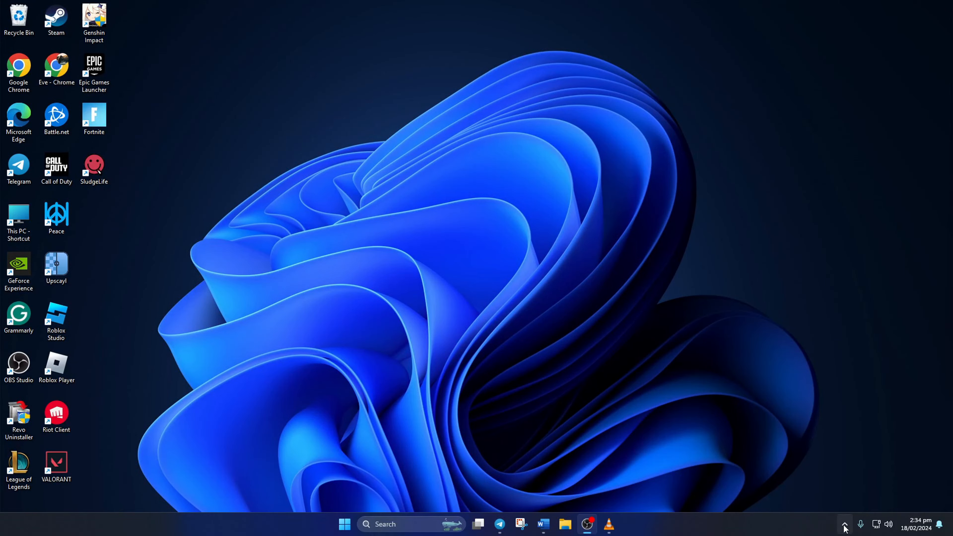
# Exit the background Epic launcher and restart it from the desktop shortcut as administrator
pyautogui.click(844, 524)
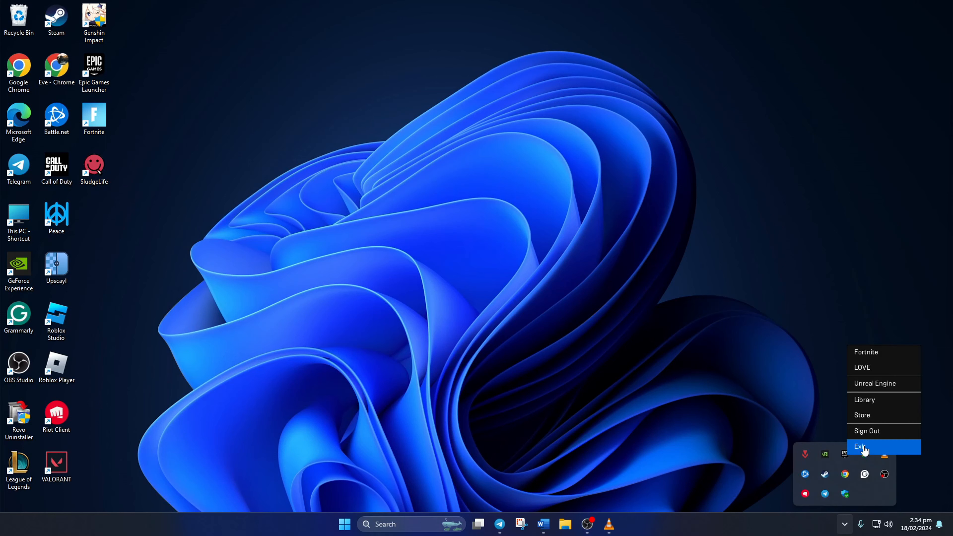
pyautogui.rightClick(94, 67)
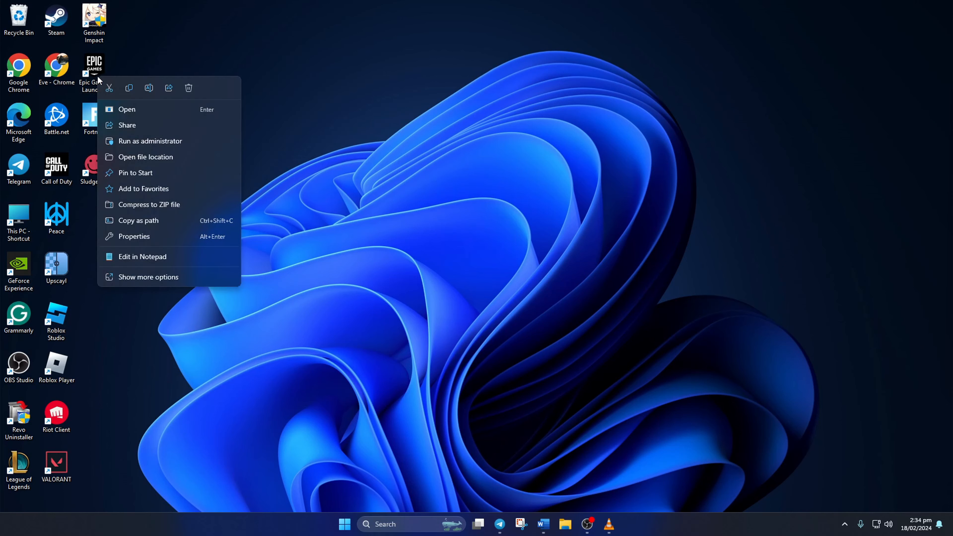
pyautogui.moveTo(127, 126)
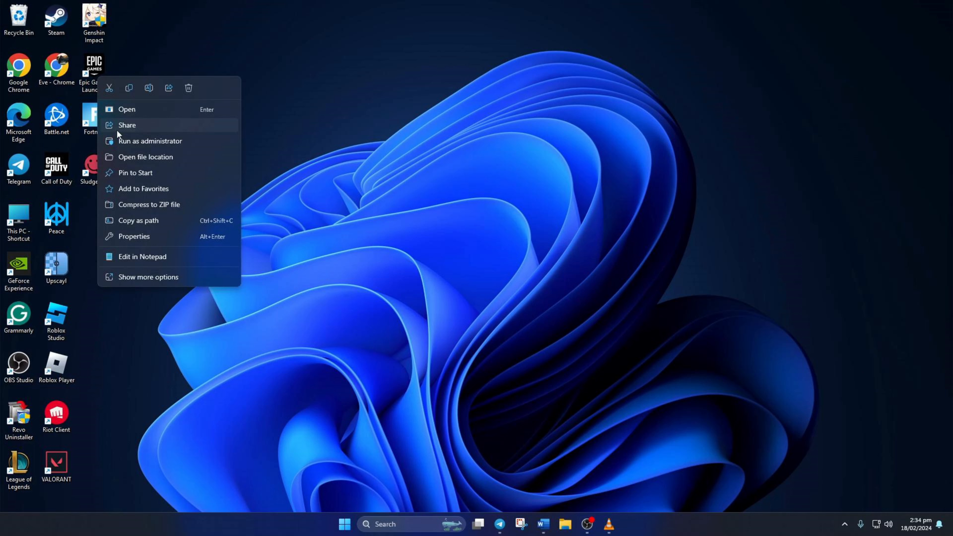
pyautogui.click(149, 141)
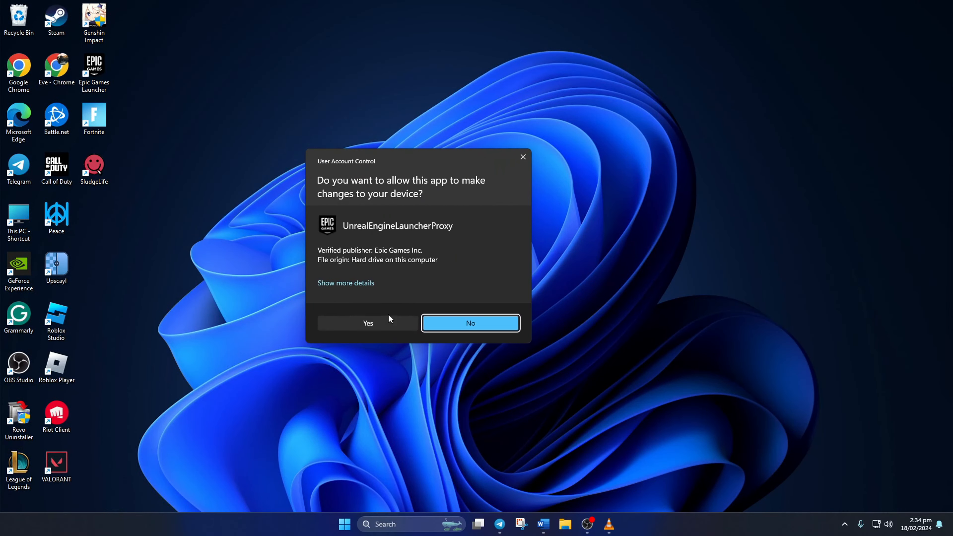
pyautogui.click(367, 323)
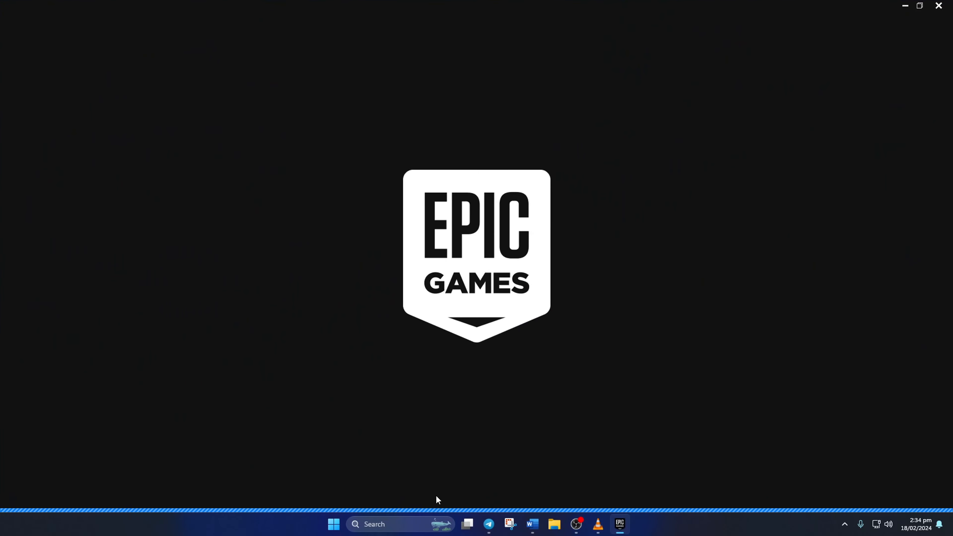